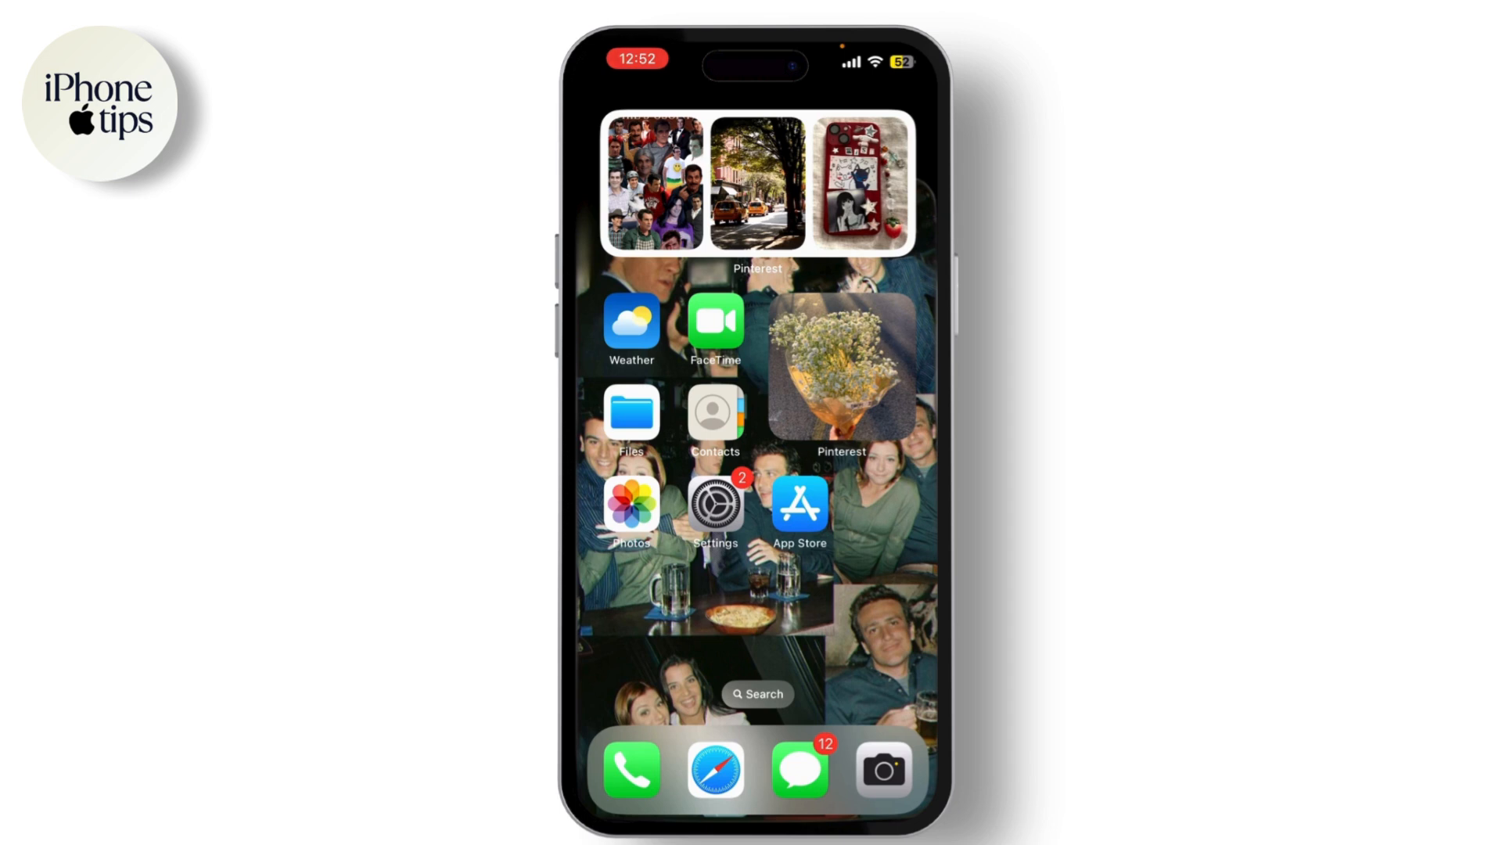
Launch Settings from the Home Screen.
{"action": "left_click", "coordinate": [715, 502]}
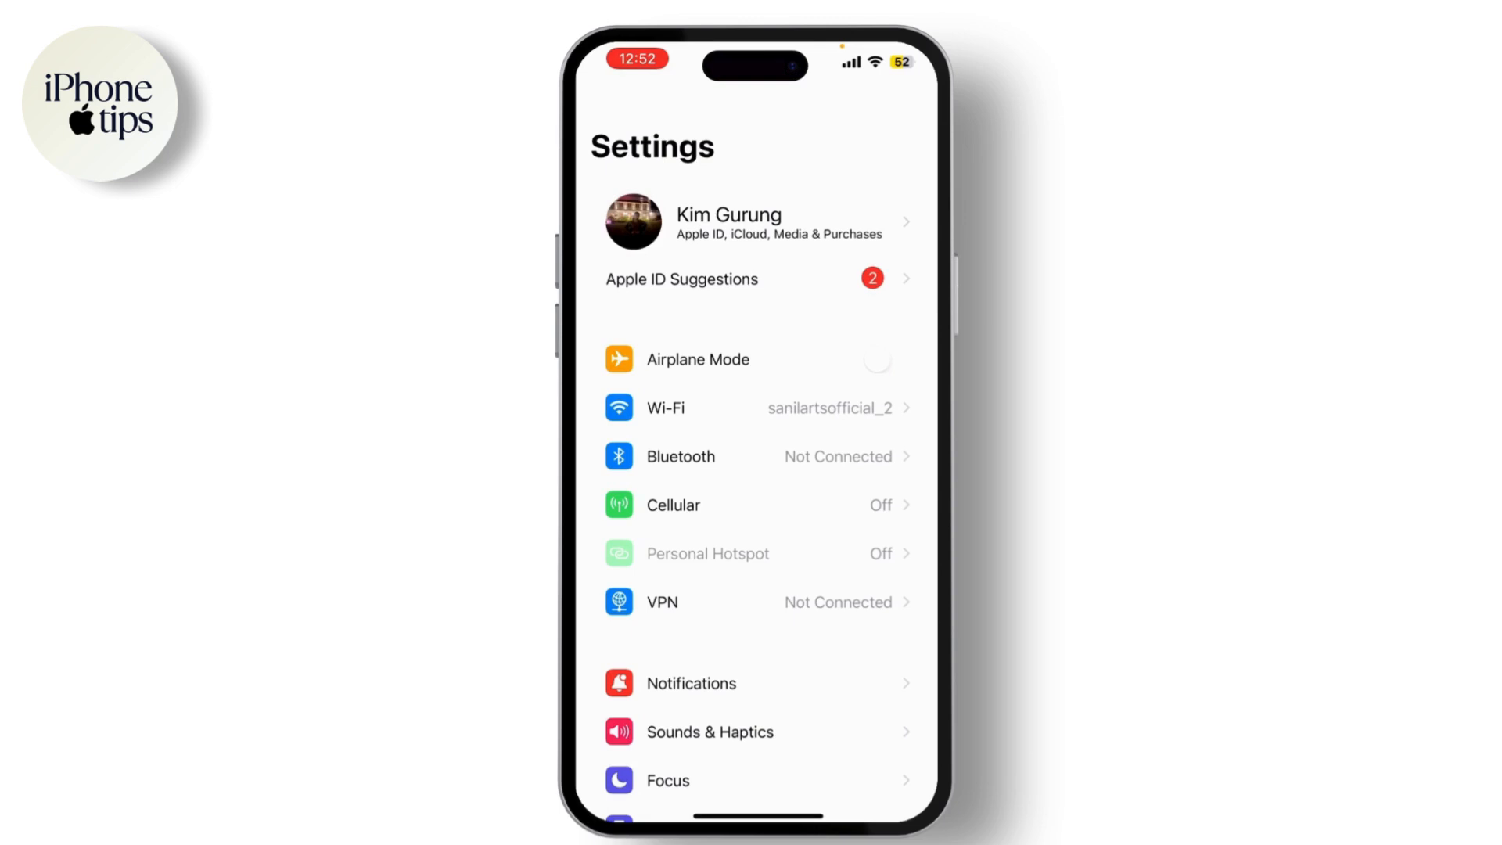
Reach CapCut's photo access options through Privacy & Security > Photos.
{"action": "scroll", "scroll_direction": "down", "scroll_amount": 3}
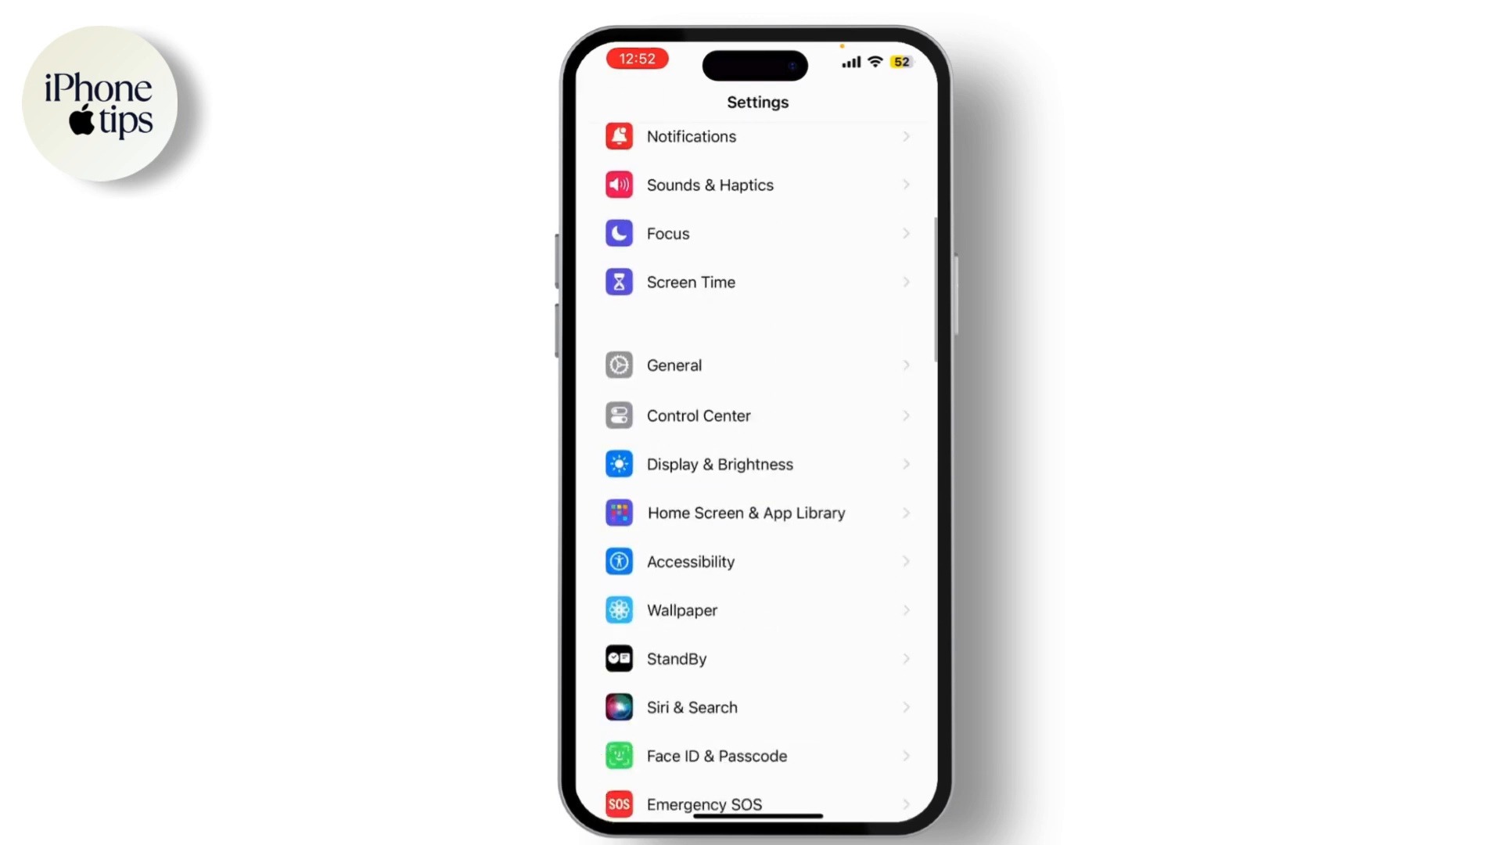
{"action": "scroll", "scroll_direction": "down", "scroll_amount": 3}
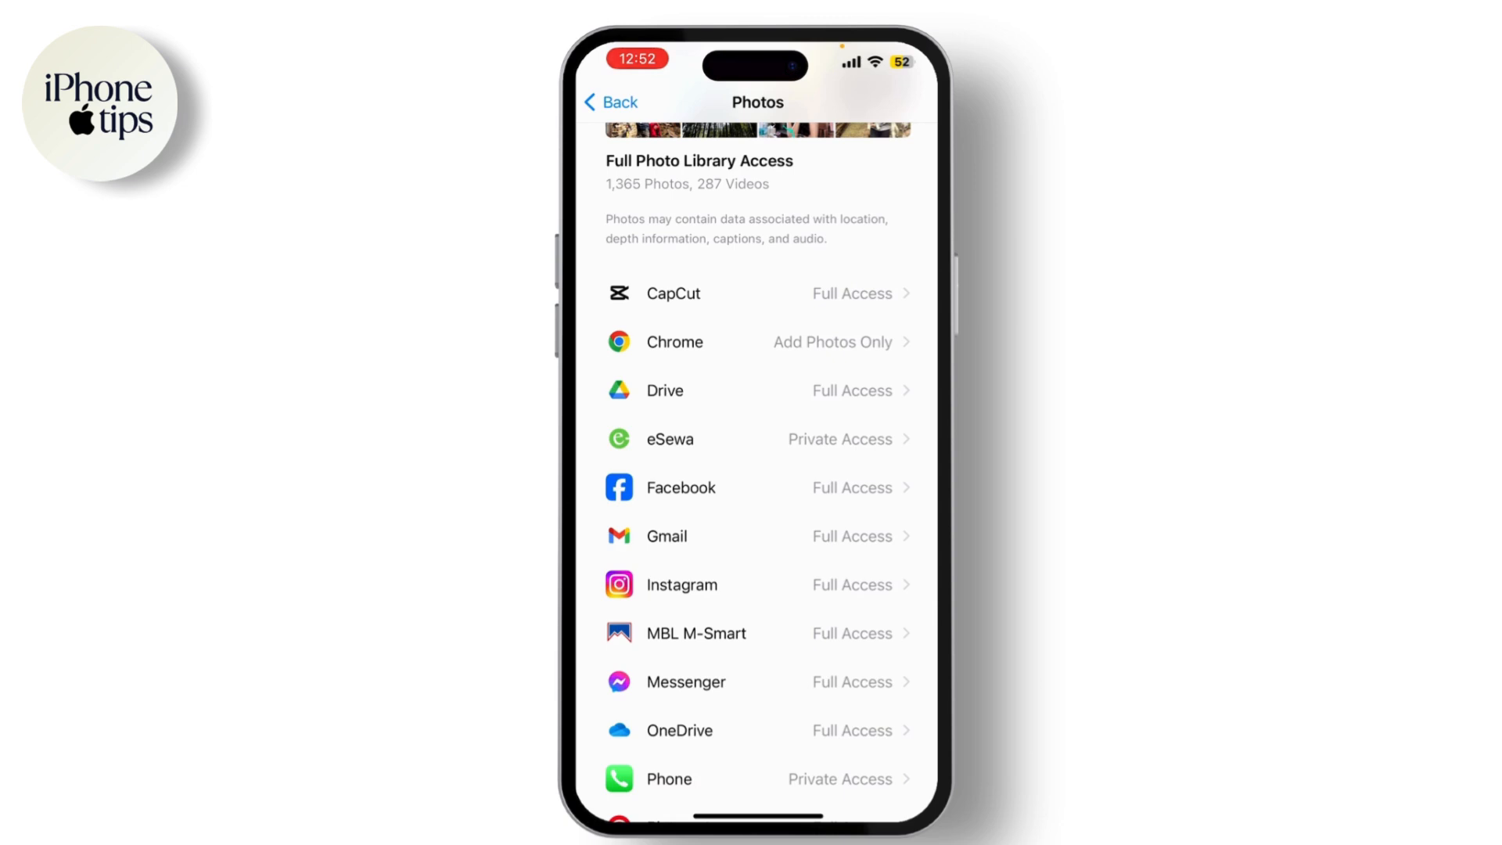
{"action": "left_click", "coordinate": [757, 293]}
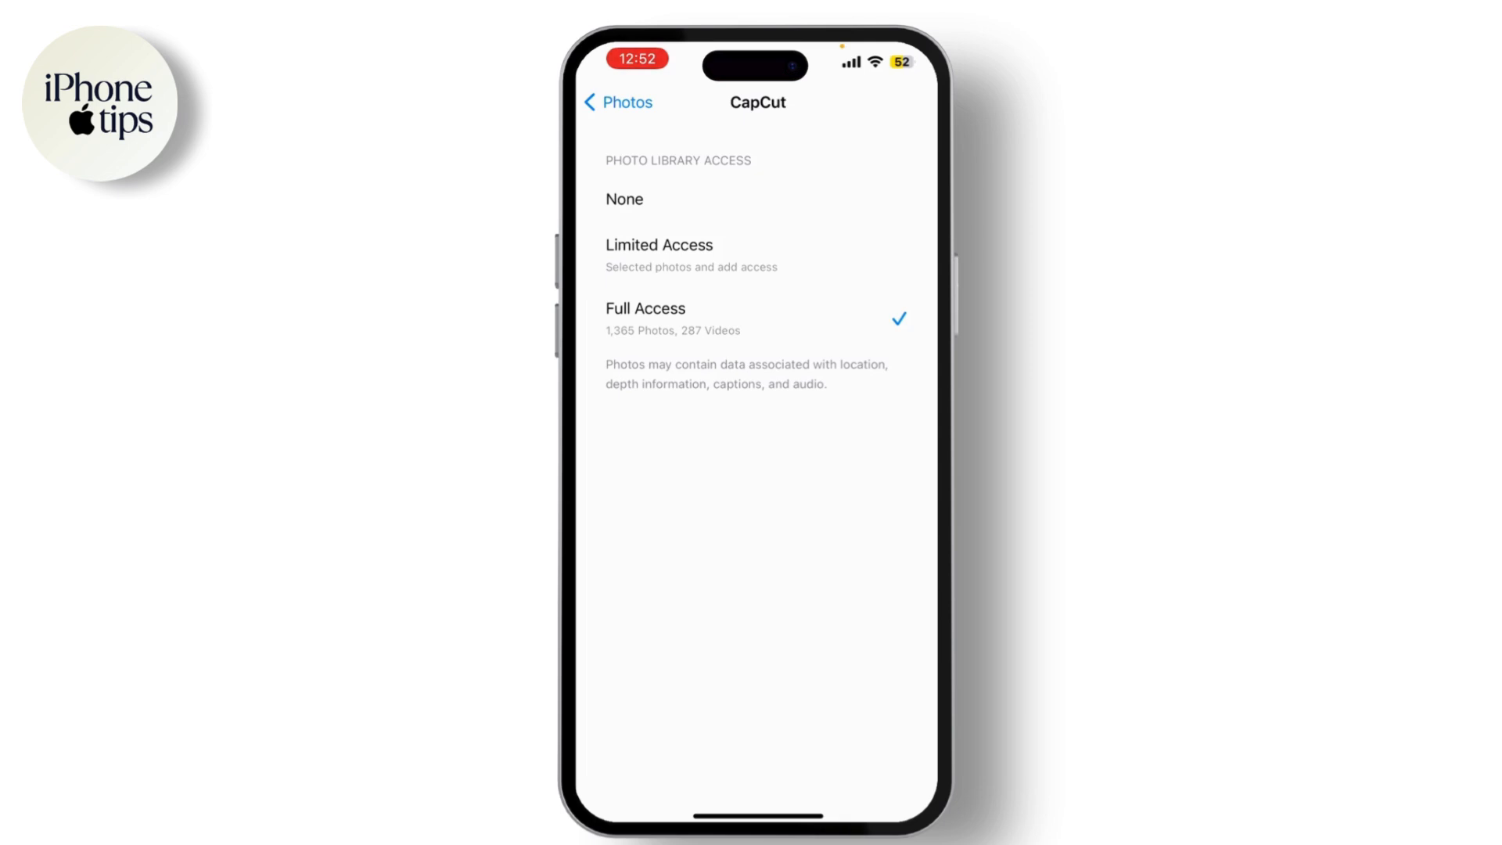
Set CapCut's photo library access to Full Access and return to the Photos app list.
{"action": "left_click", "coordinate": [756, 318]}
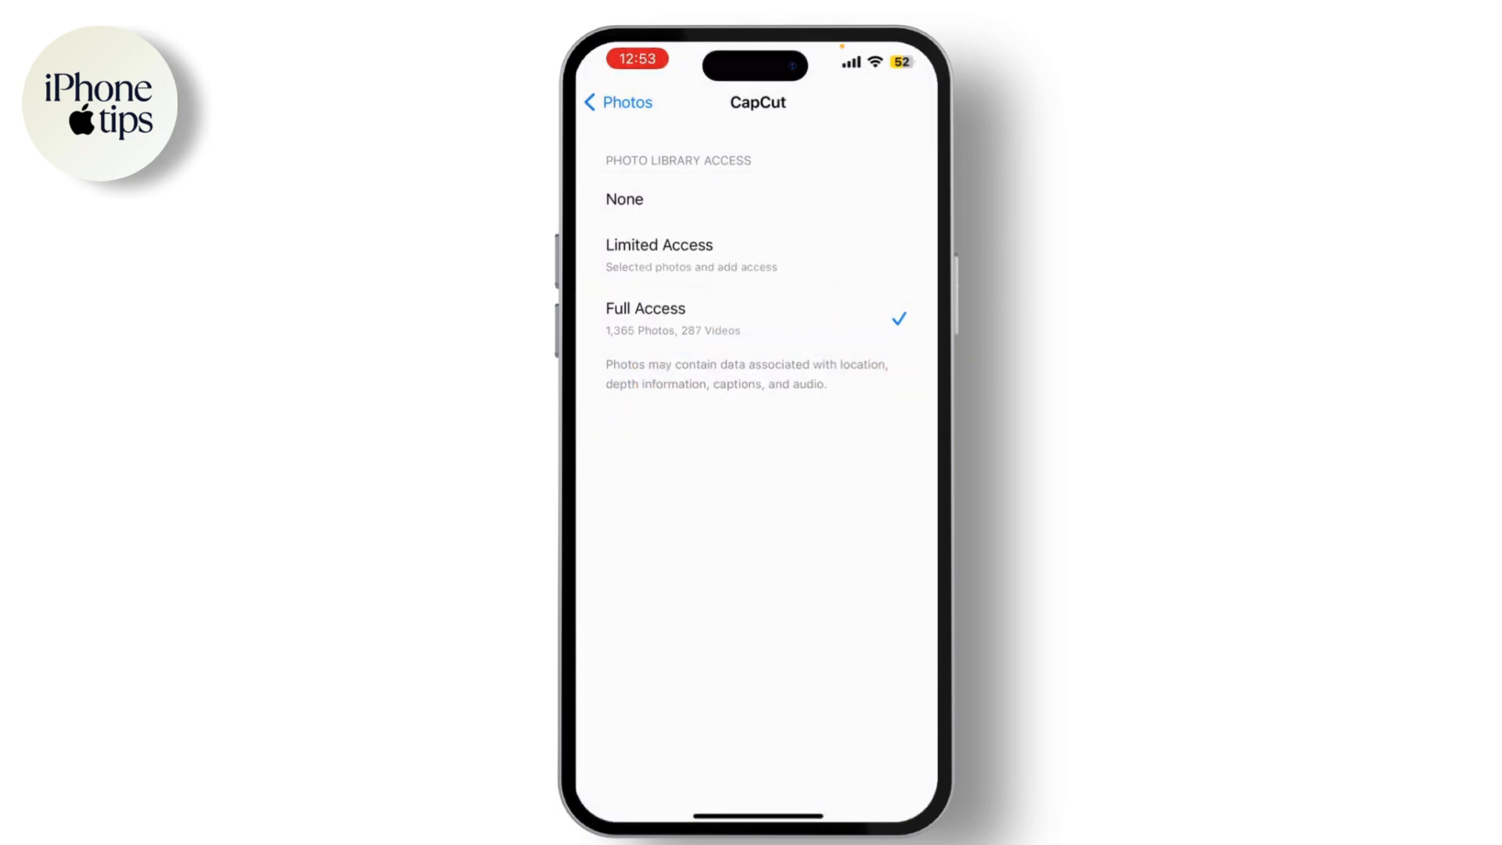
{"action": "left_click", "coordinate": [613, 104]}
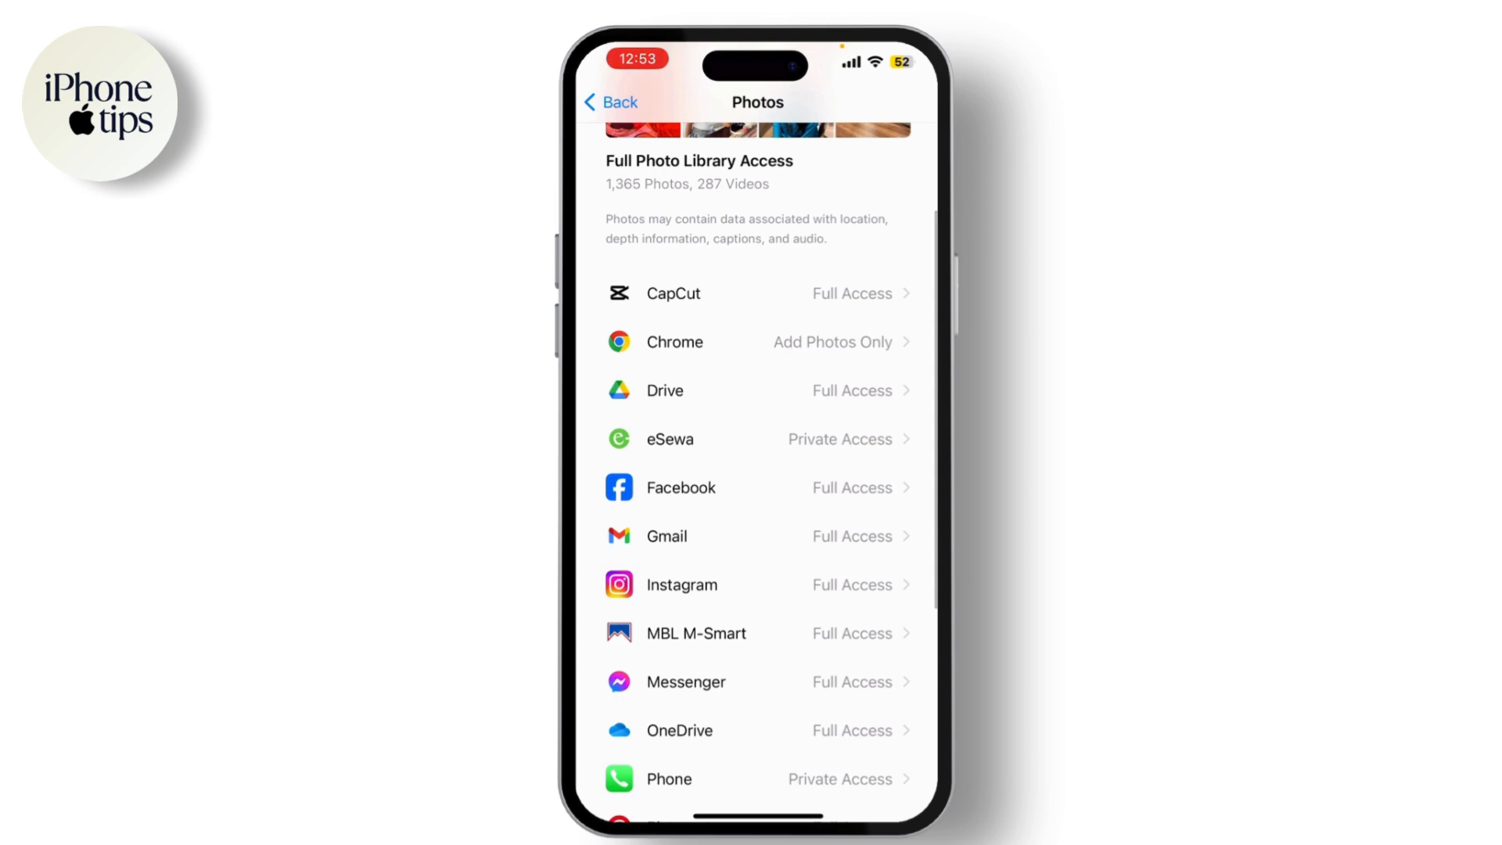